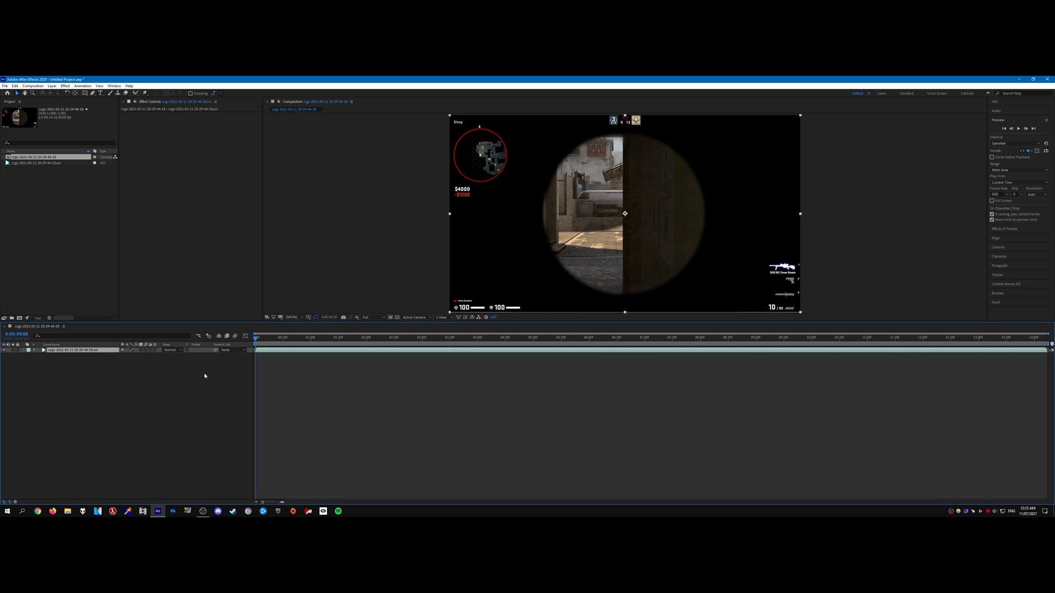
Duplicate the footage layer, Roto Brush the rifle skin and refit the full frame in the Layer view
{"action": "left_click", "coordinate": [421, 337]}
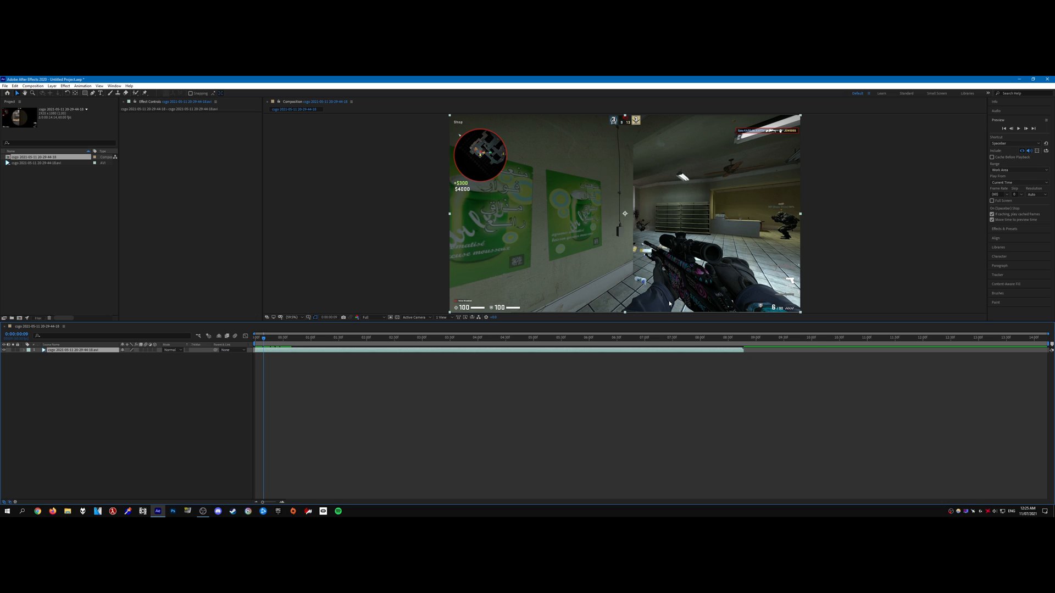
{"action": "mouse_move", "coordinate": [578, 289]}
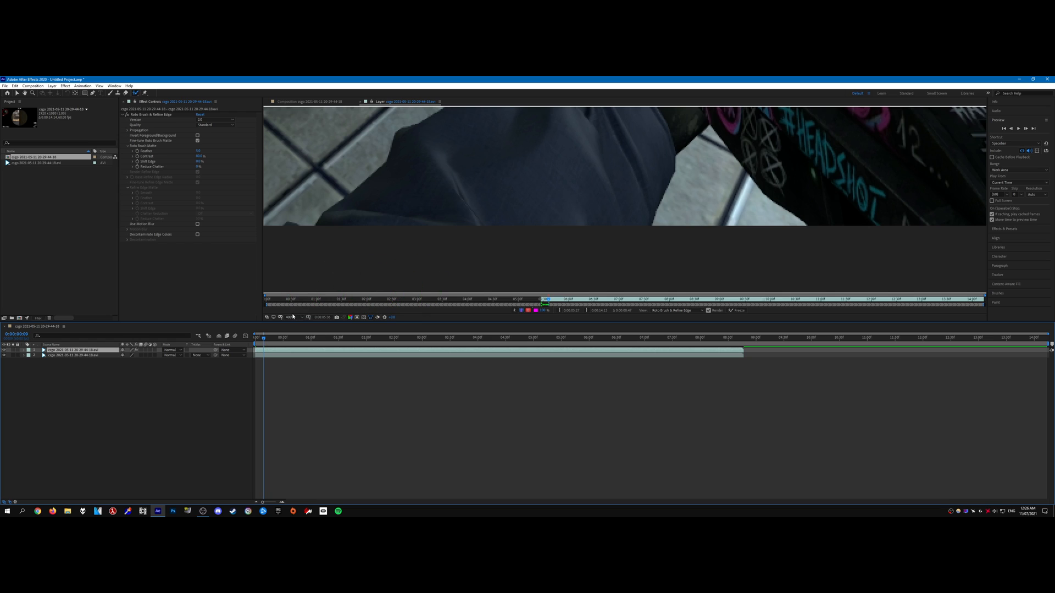
{"action": "left_click", "coordinate": [262, 337]}
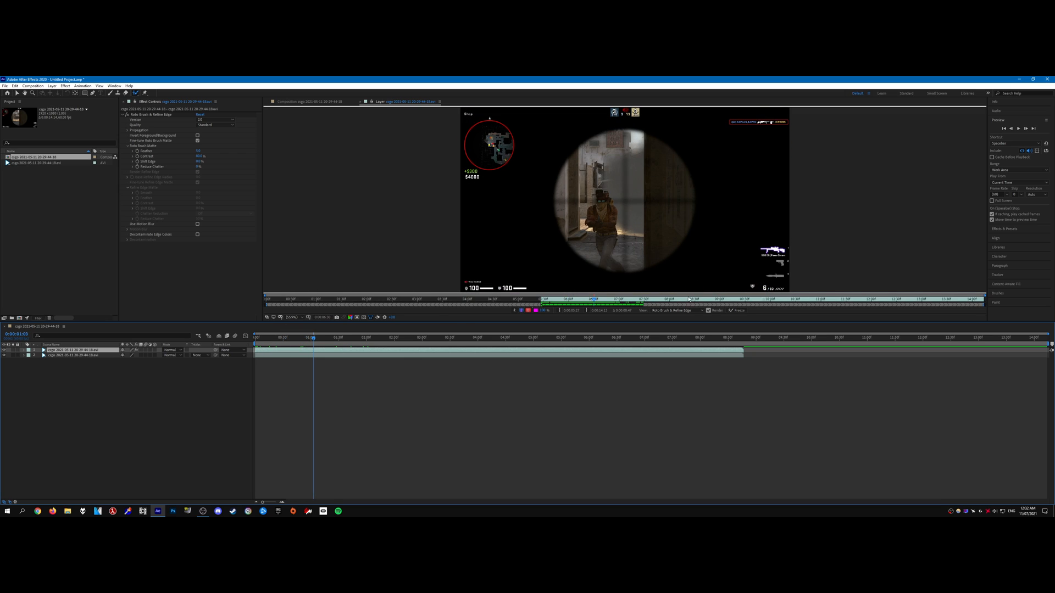
Return to the Composition view and hide the bottom footage layer, leaving the rifle on black
{"action": "left_click", "coordinate": [308, 343]}
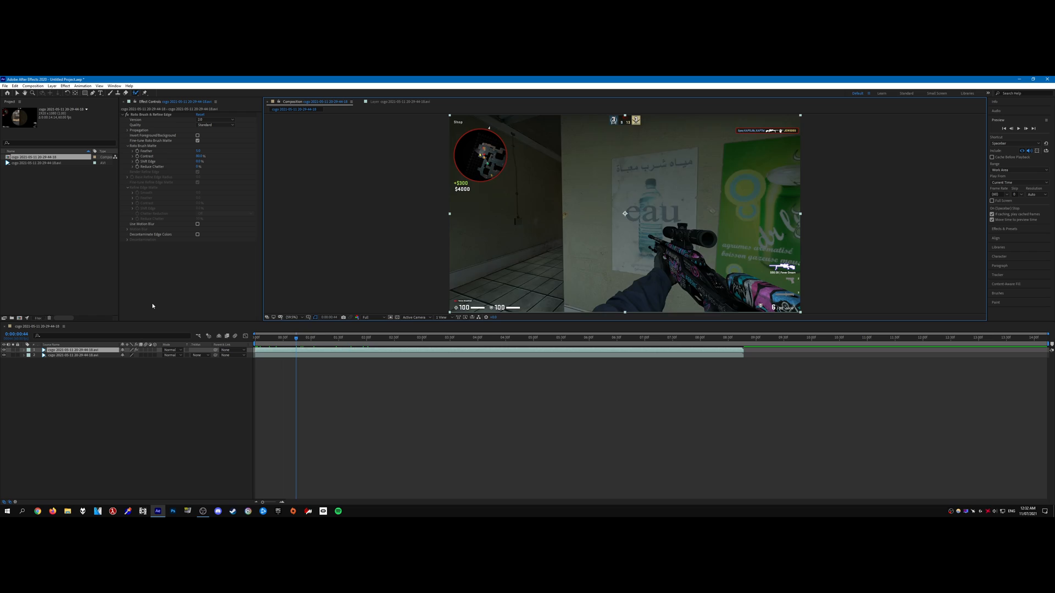
{"action": "left_click", "coordinate": [282, 338]}
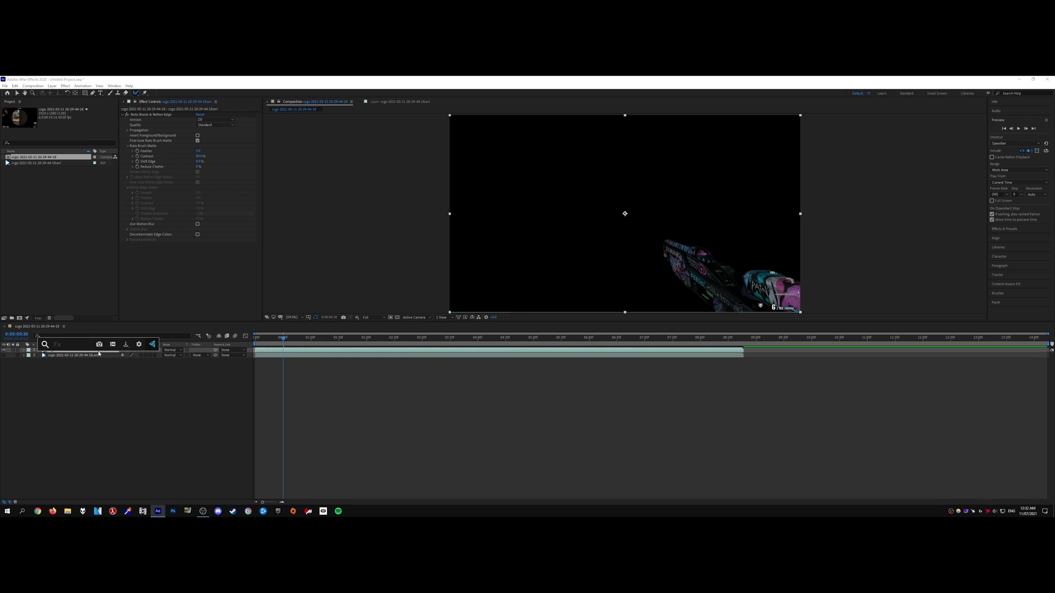
Apply a Tritone effect to the rotoscoped rifle and set its Highlights colour to red
{"action": "type", "text": "Tritone"}
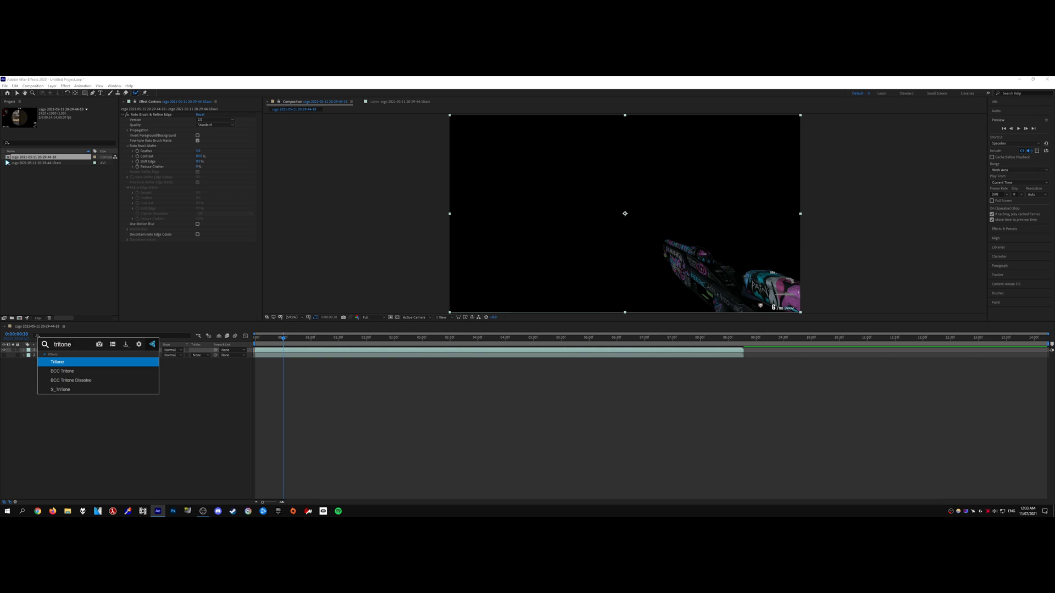
{"action": "double_click", "coordinate": [57, 362]}
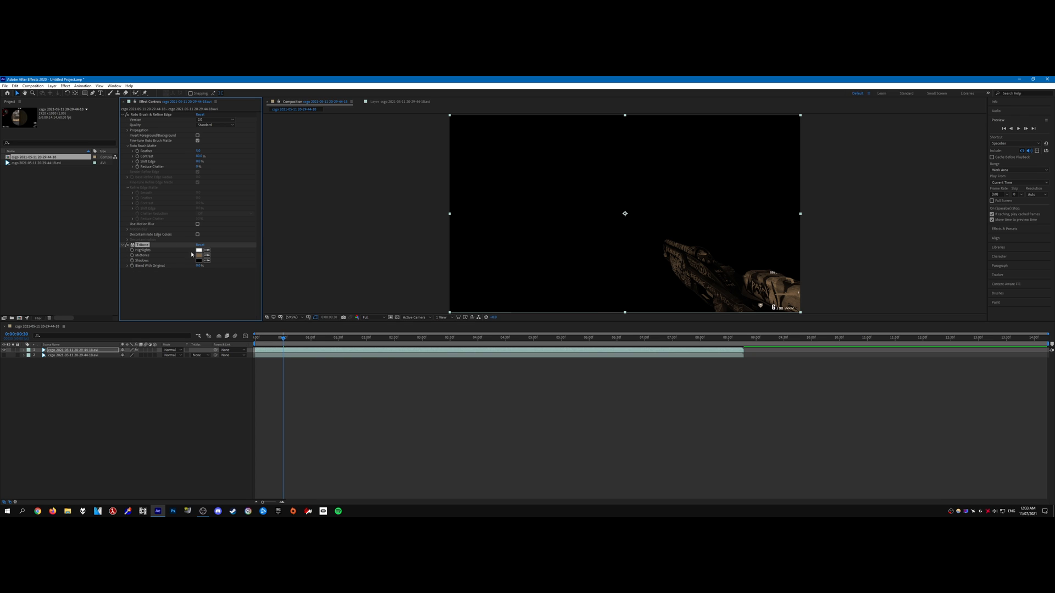
{"action": "left_click", "coordinate": [199, 251]}
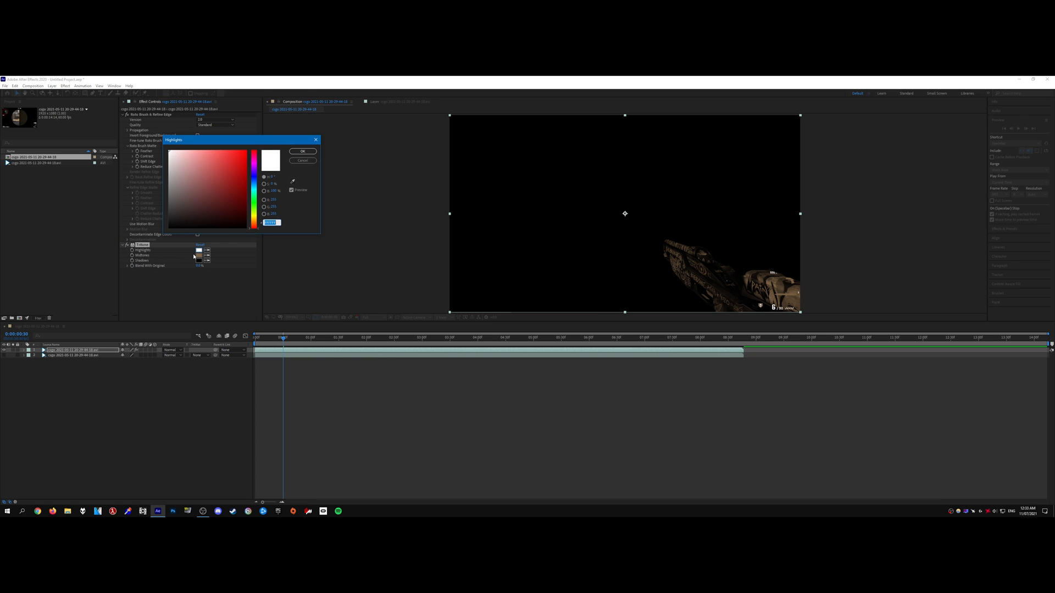
{"action": "left_click", "coordinate": [245, 151]}
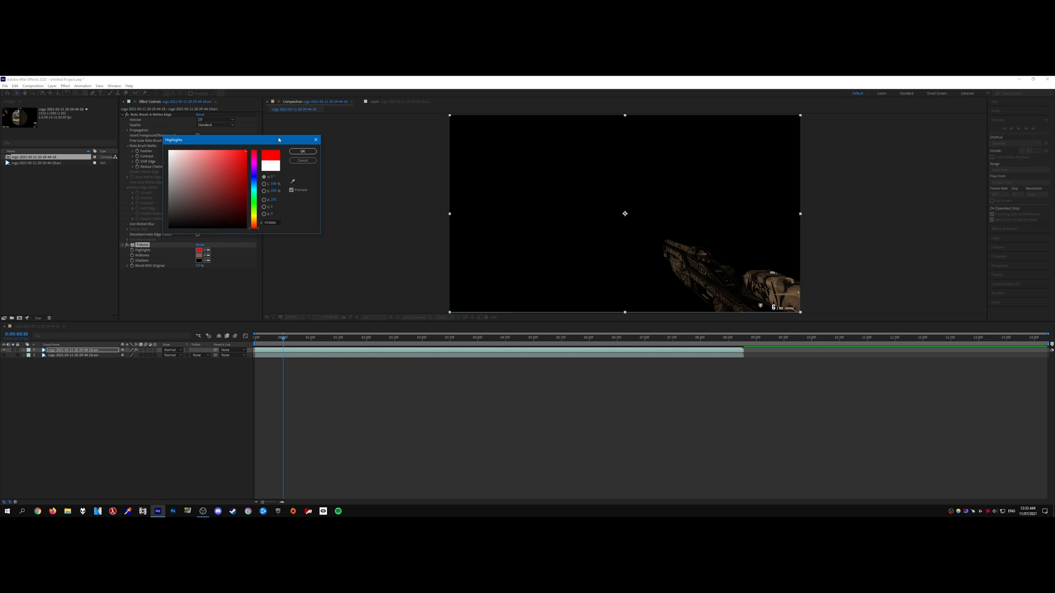
{"action": "left_click", "coordinate": [299, 151]}
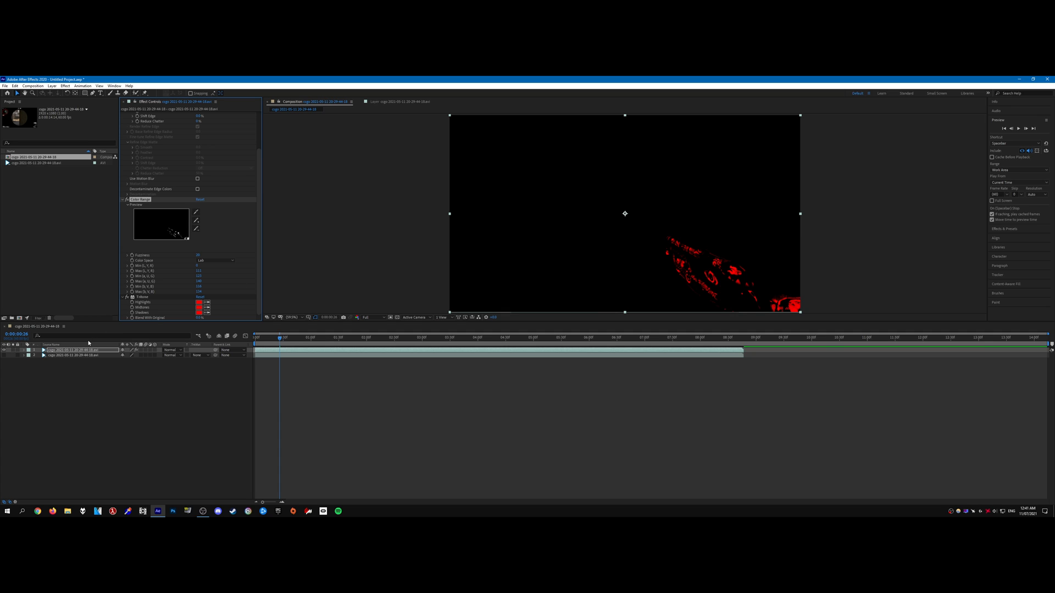
Add Deep Glow and Hue/Saturation, shift Master Hue from red through yellow to green, and check an earlier frame
{"action": "type", "text": "dee"}
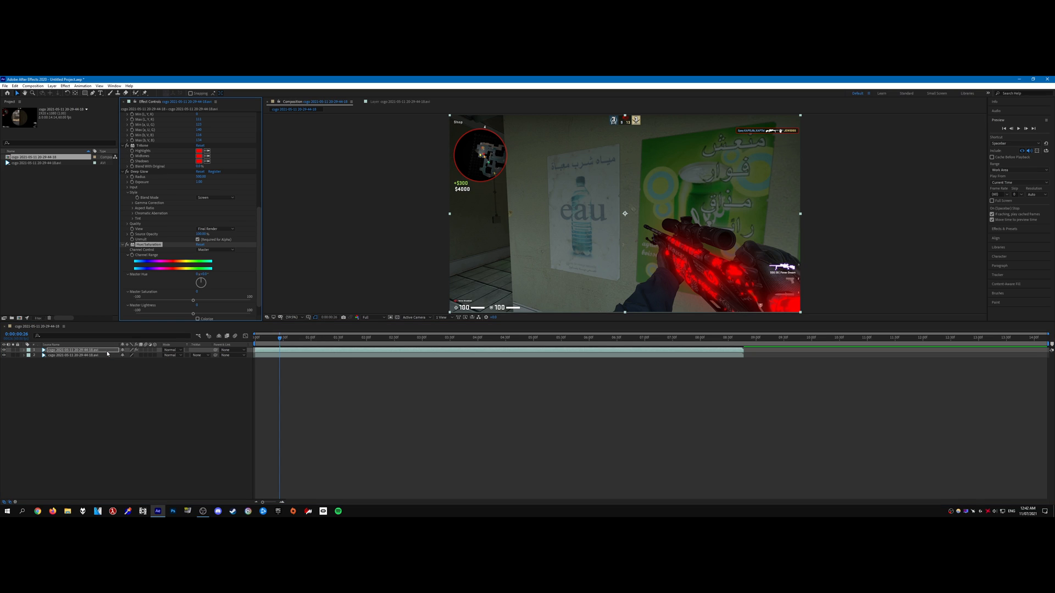
{"action": "left_click_drag", "start_coordinate": [202, 283], "coordinate": [215, 276]}
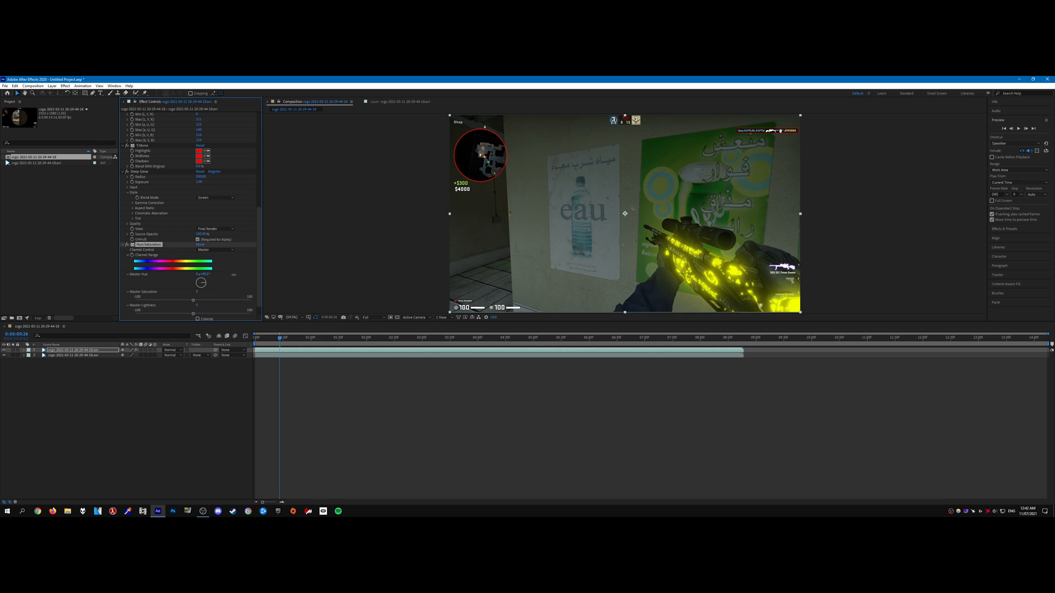
{"action": "left_click_drag", "start_coordinate": [193, 280], "coordinate": [182, 280]}
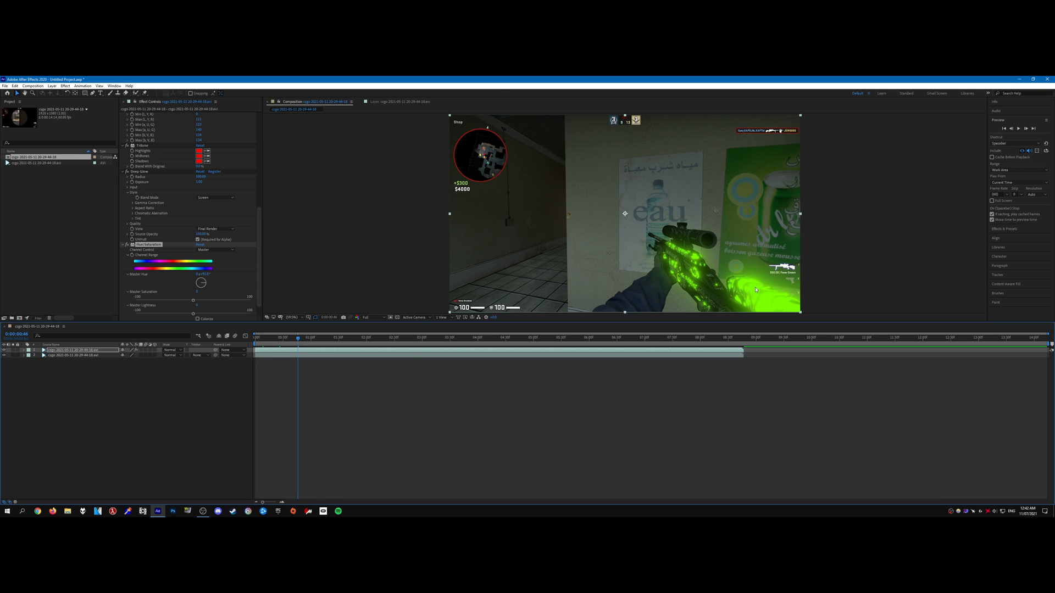
{"action": "left_click", "coordinate": [282, 338]}
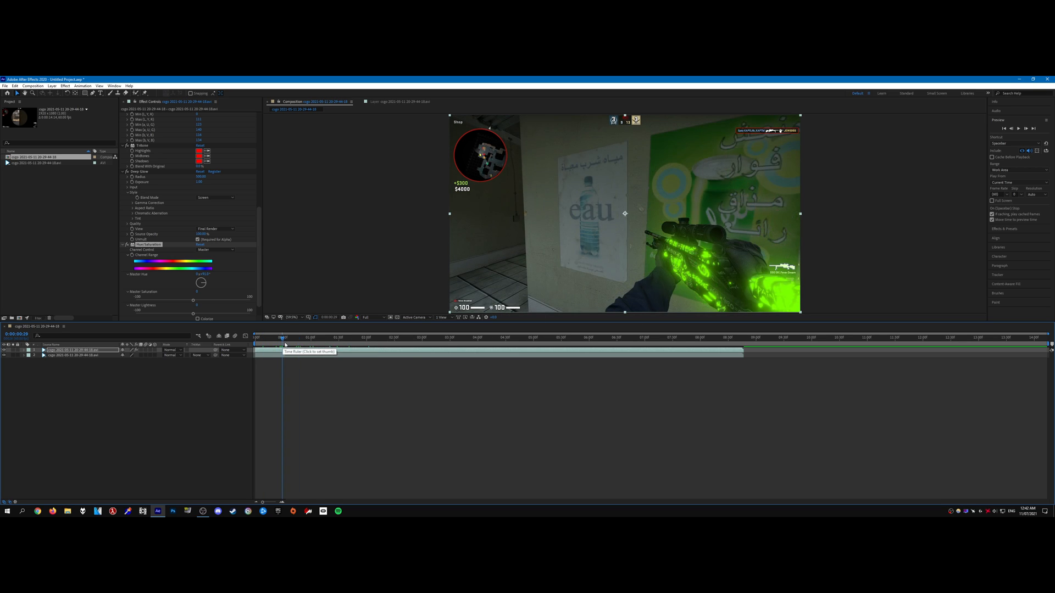